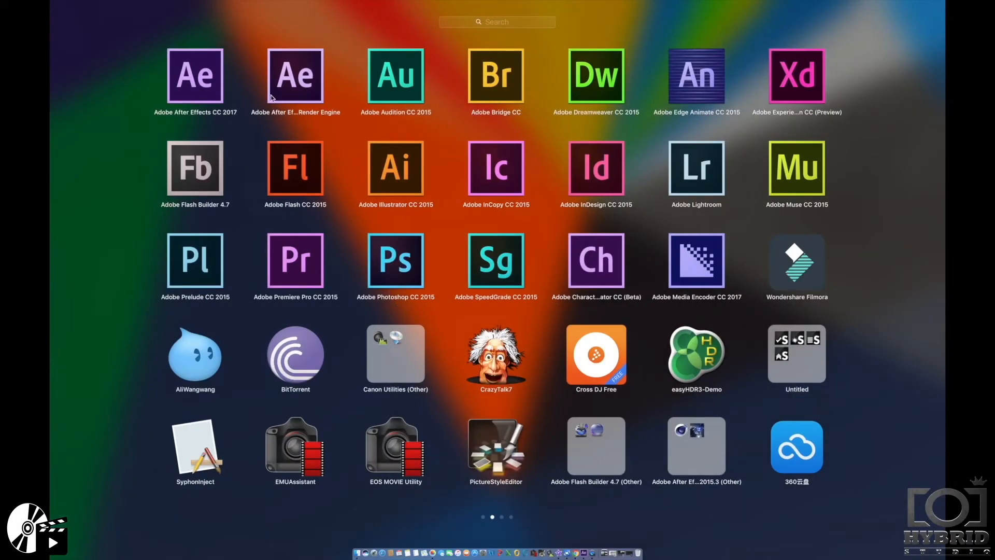
Step: Launch Adobe After Effects CC 2017 from the Launchpad icon
click(195, 76)
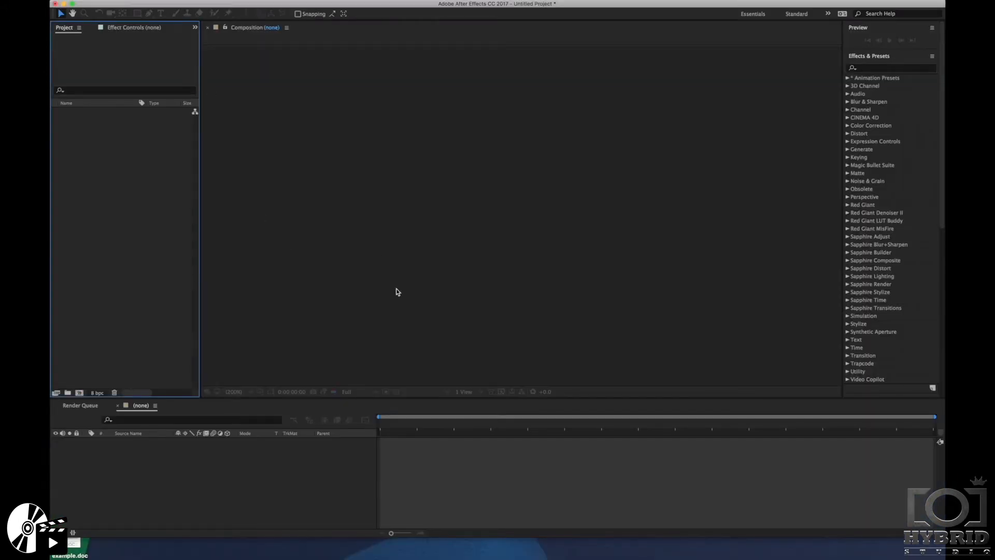
mouse_move(483, 243)
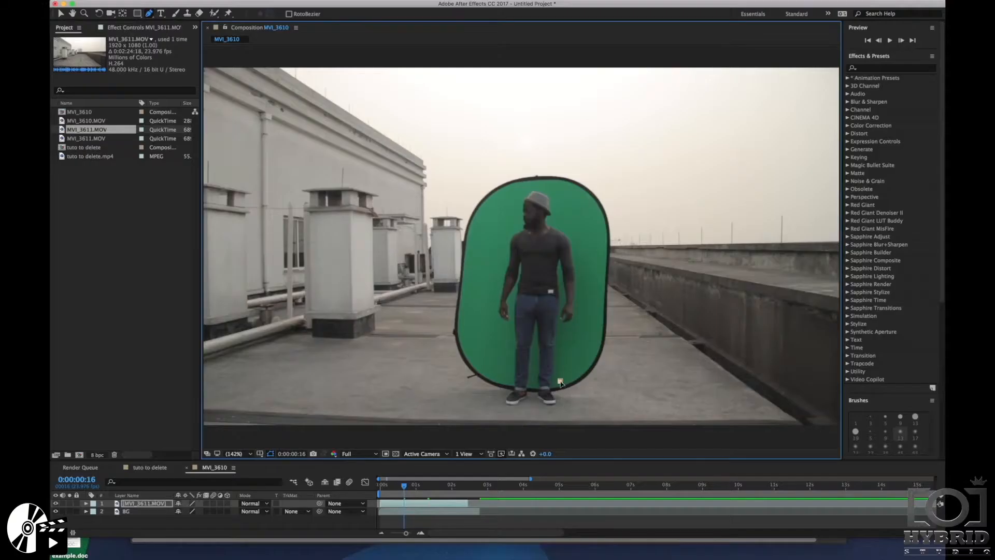
Step: Close the Pen-tool mask around the green backdrop and bring up Effect > Keying
click(561, 380)
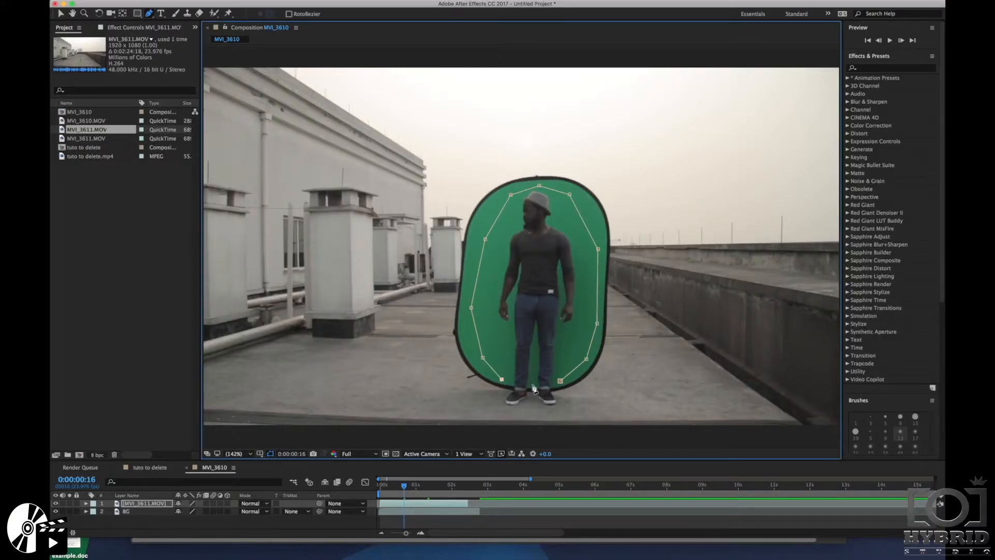
click(251, 6)
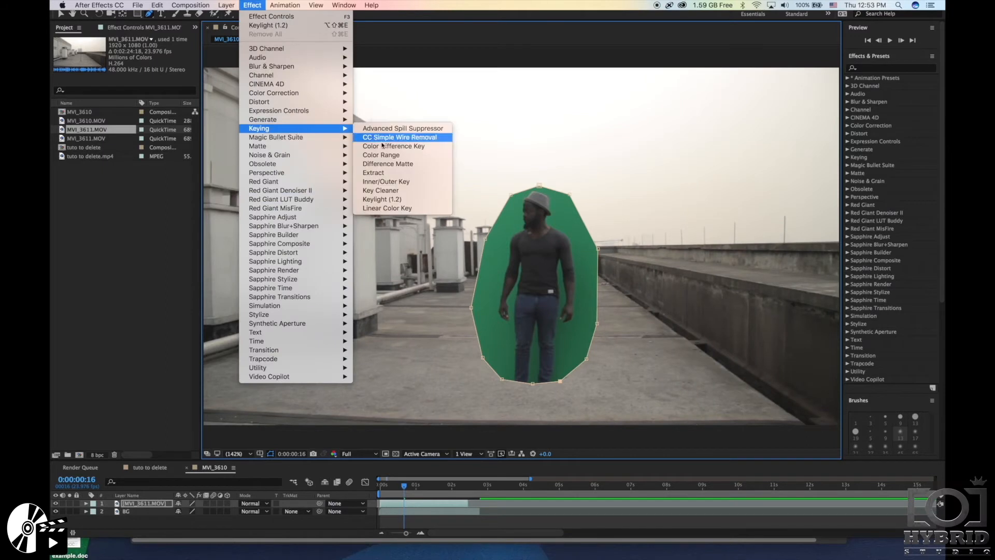
Step: Apply Keylight (1.2) to the masked clip and switch the View dropdown to preview the matte
click(383, 199)
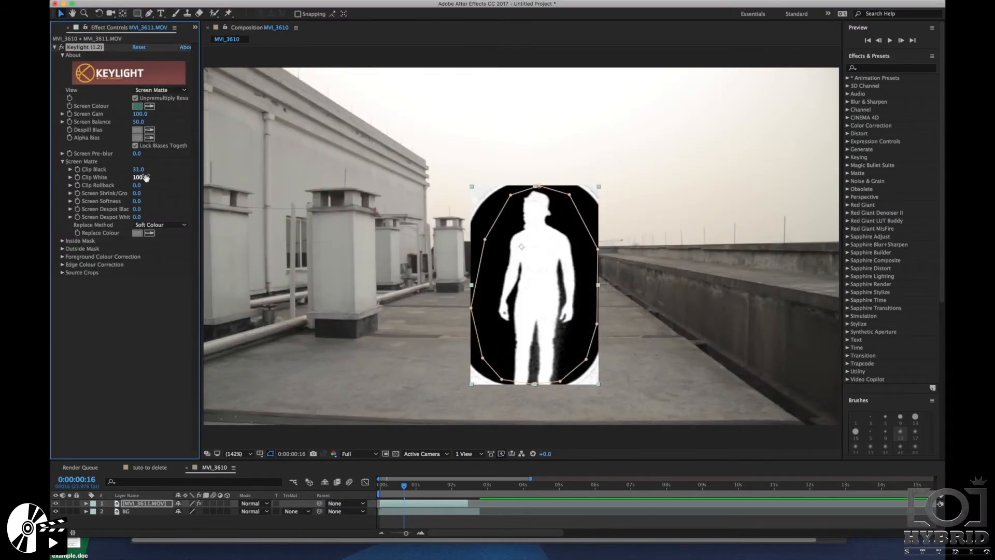
click(158, 89)
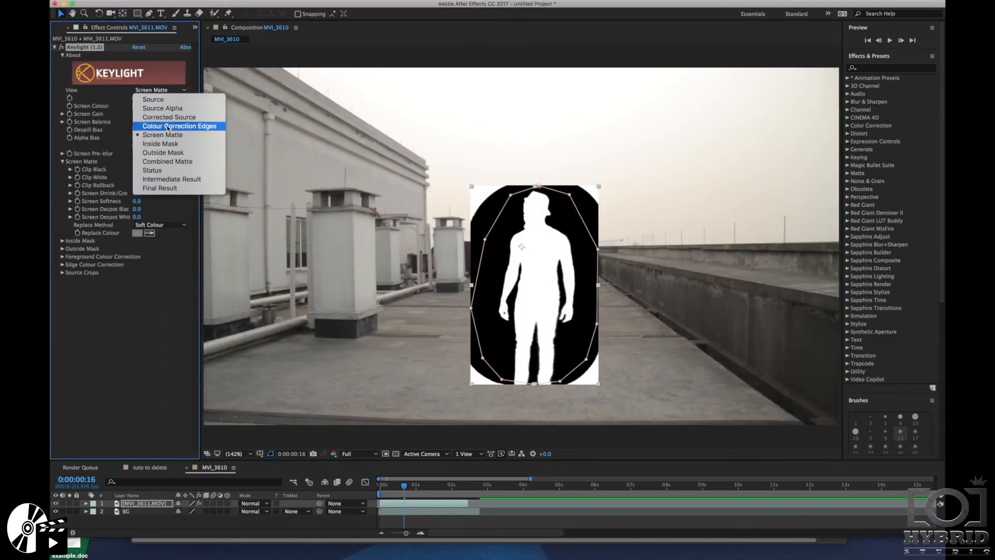
click(160, 188)
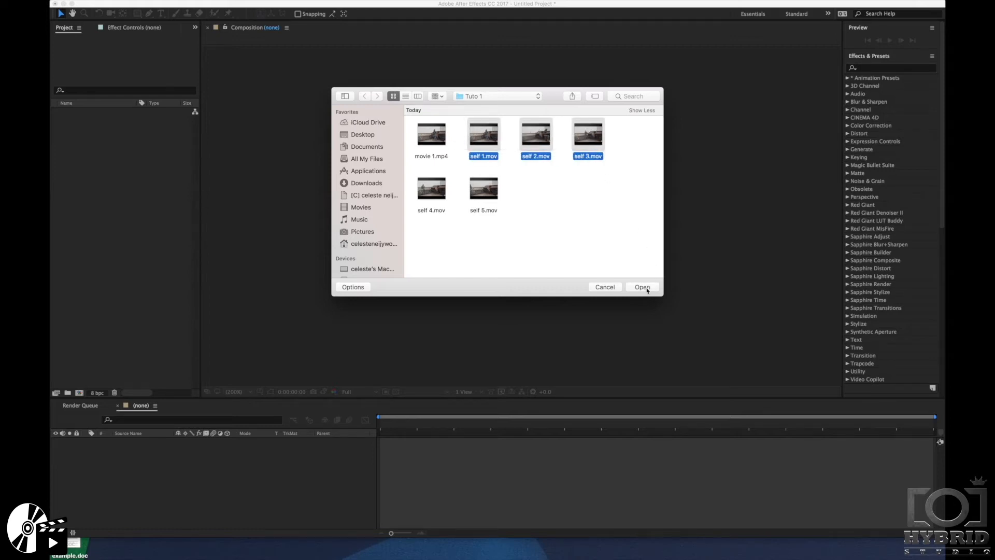
Step: Import self 1–3.mov and build one Single Composition named self 1 from them
click(642, 287)
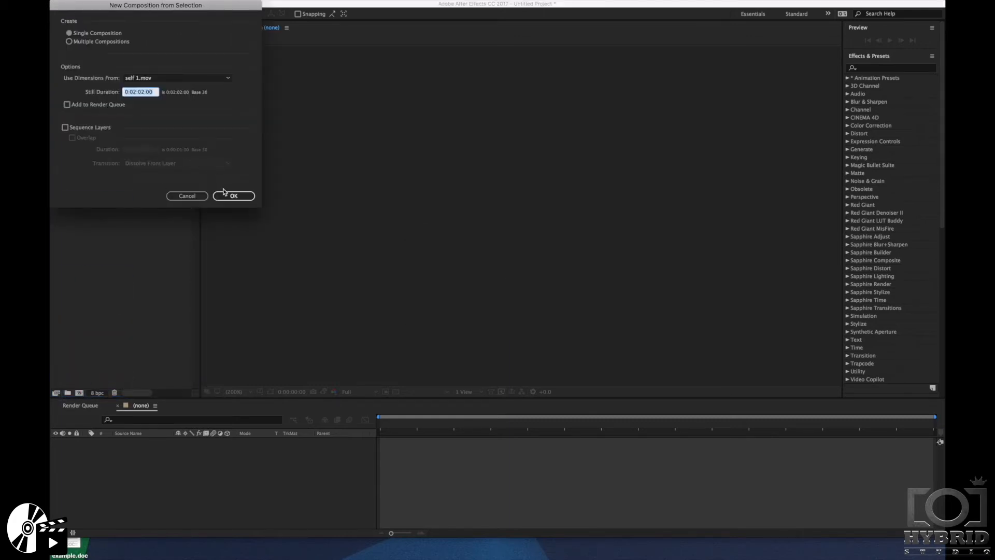
click(234, 196)
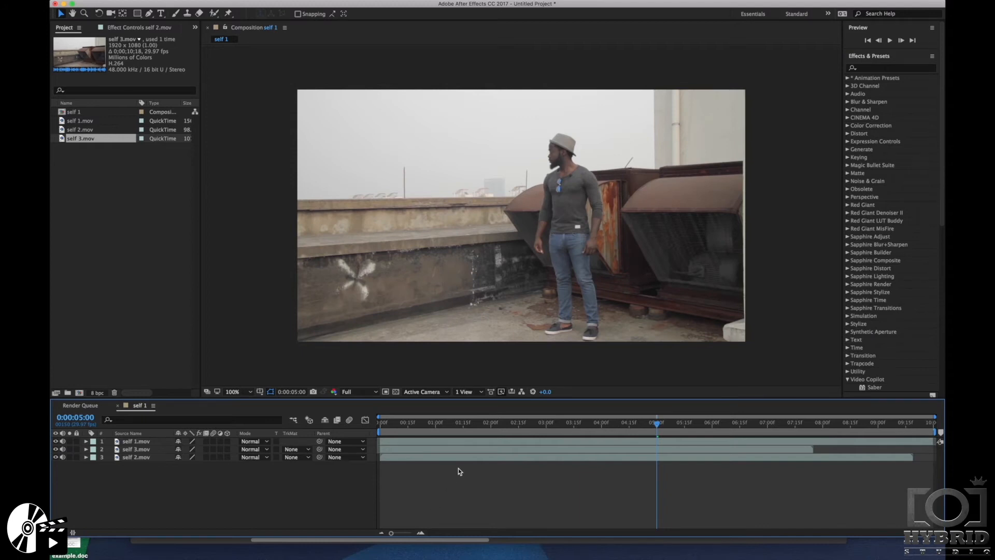
mouse_move(446, 463)
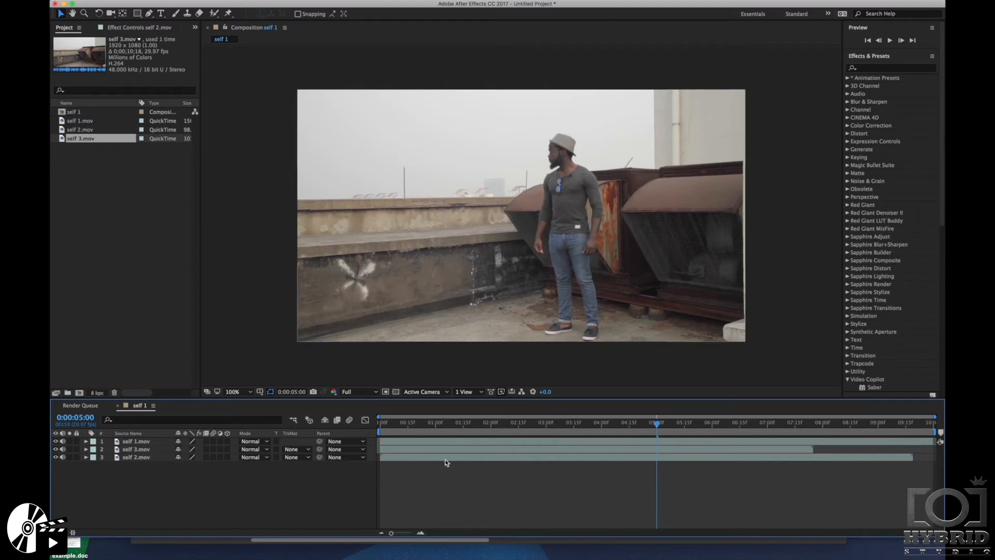
Step: Select self 1.mov and close a Pen mask around the right-hand man, revealing him twice
click(148, 13)
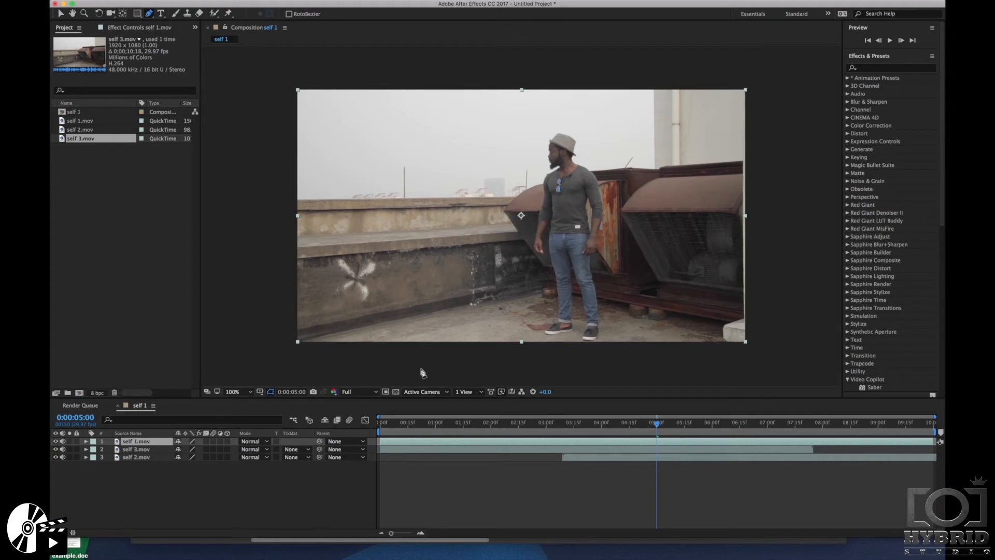
mouse_move(640, 354)
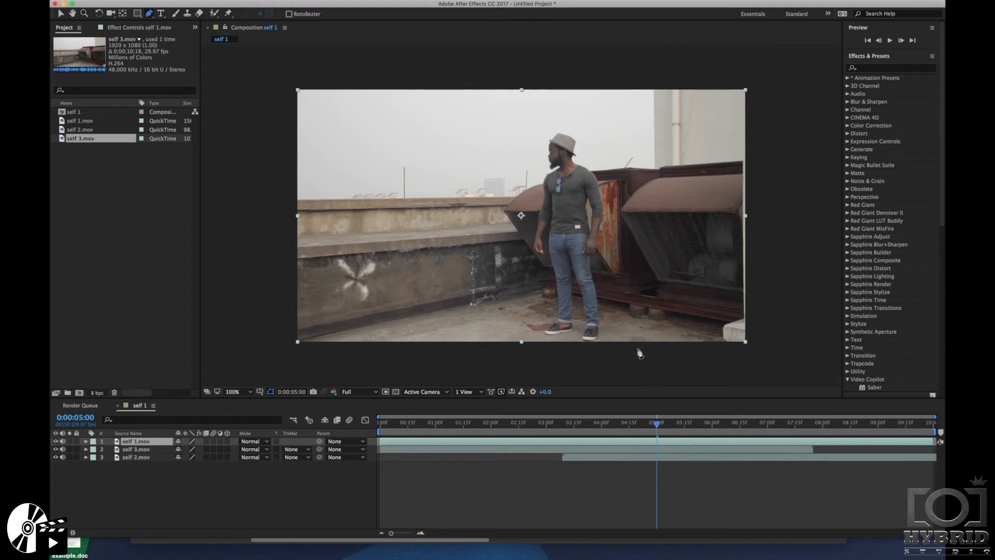
mouse_move(635, 355)
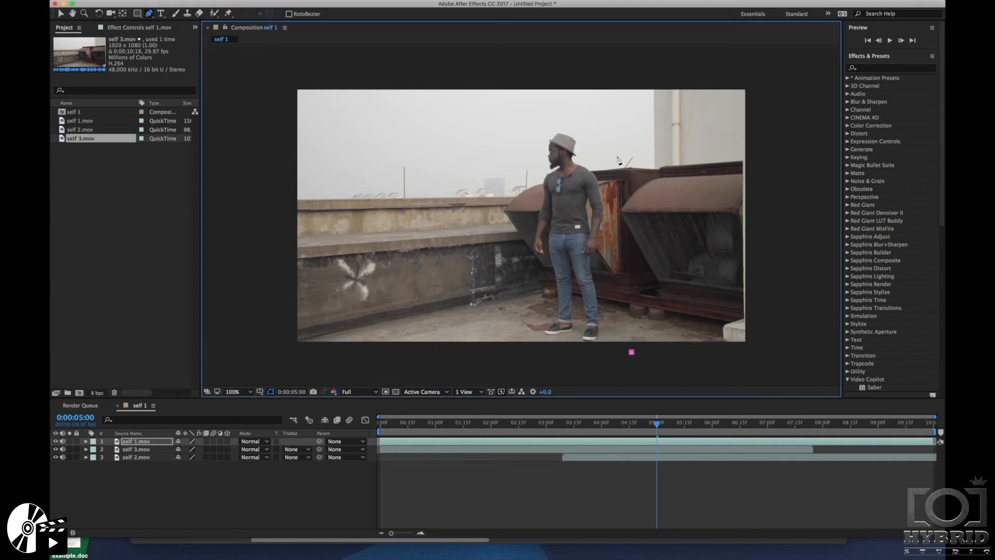
mouse_move(619, 86)
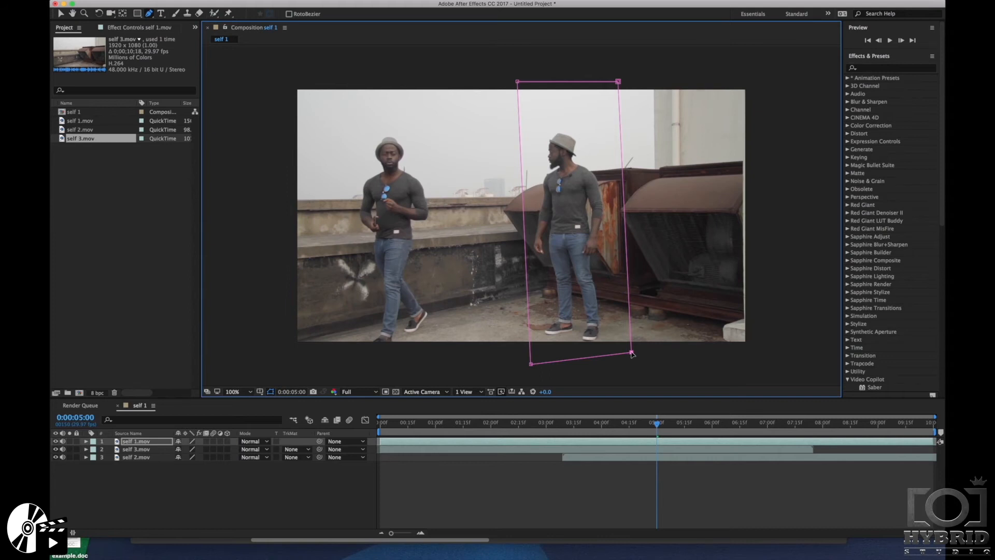
click(137, 449)
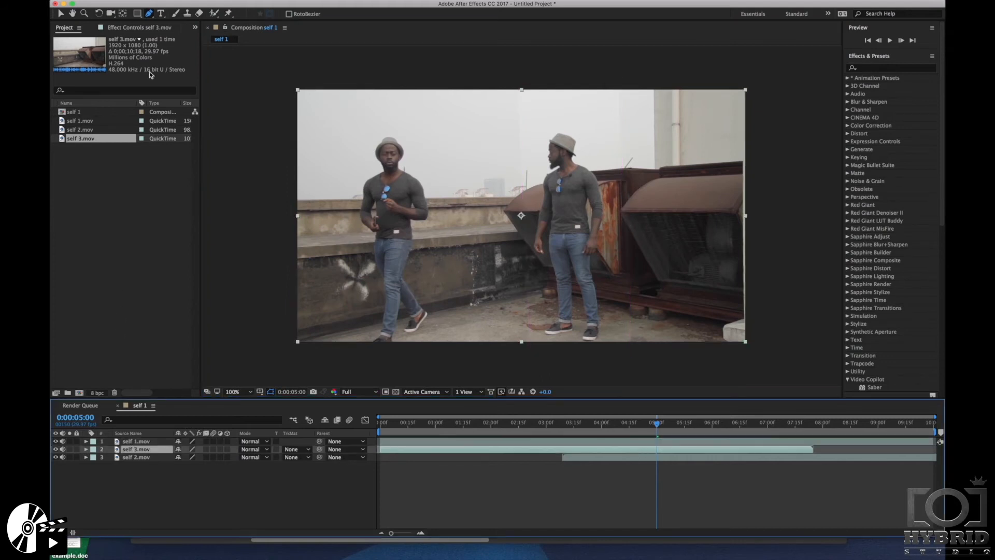
mouse_move(146, 13)
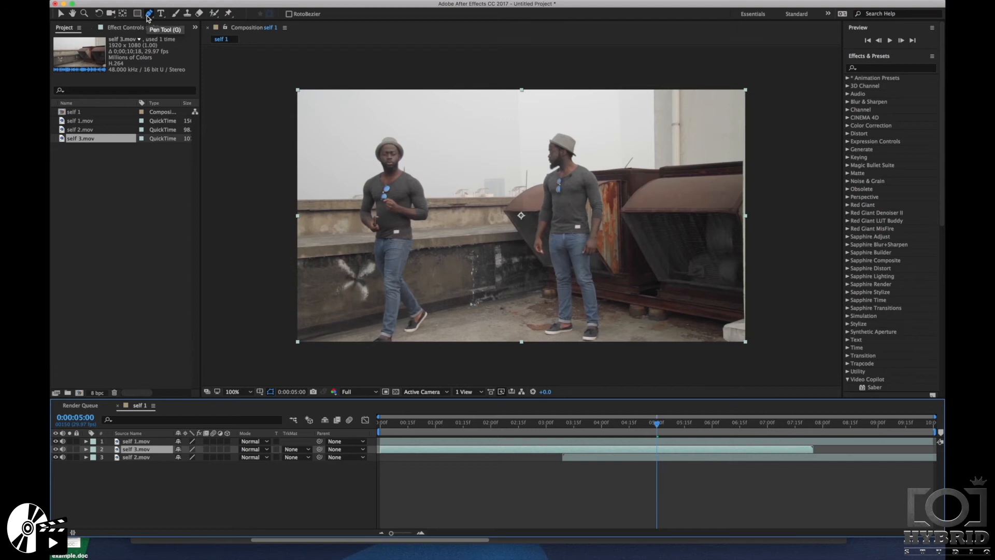
mouse_move(445, 231)
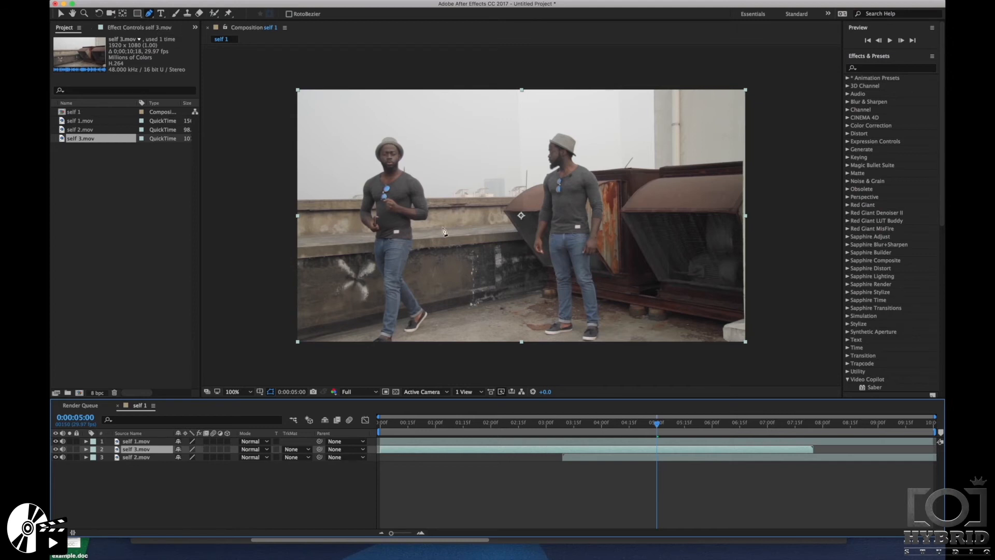
mouse_move(286, 361)
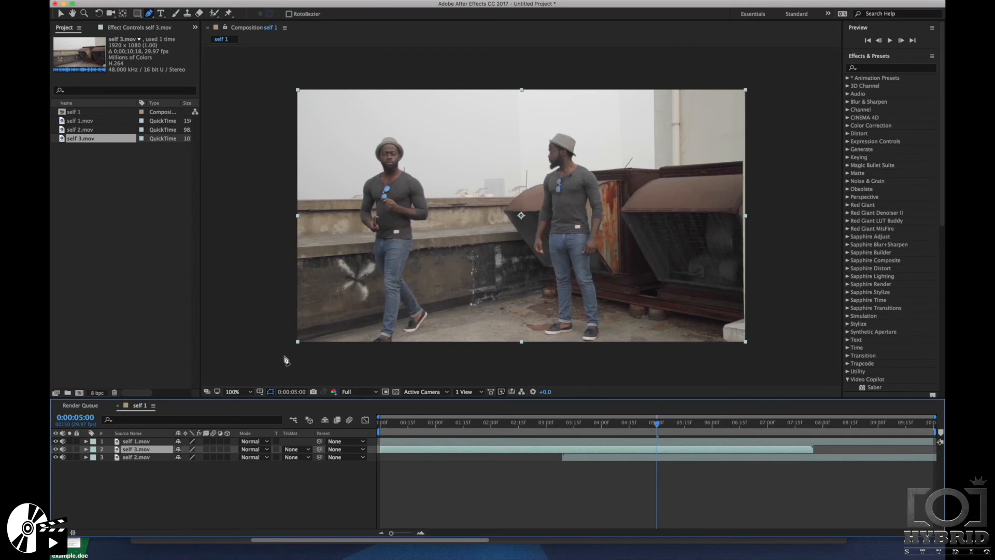
mouse_move(531, 369)
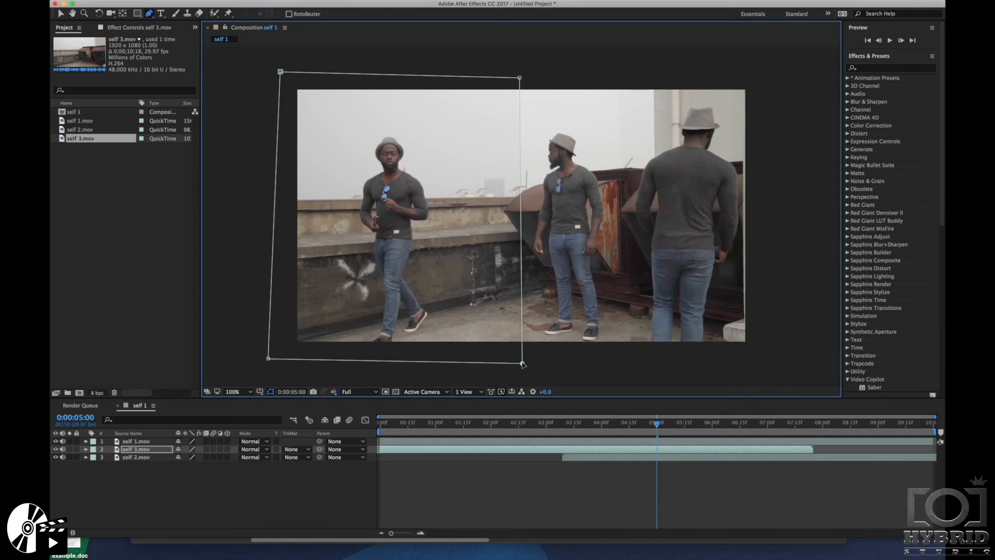
mouse_move(59, 20)
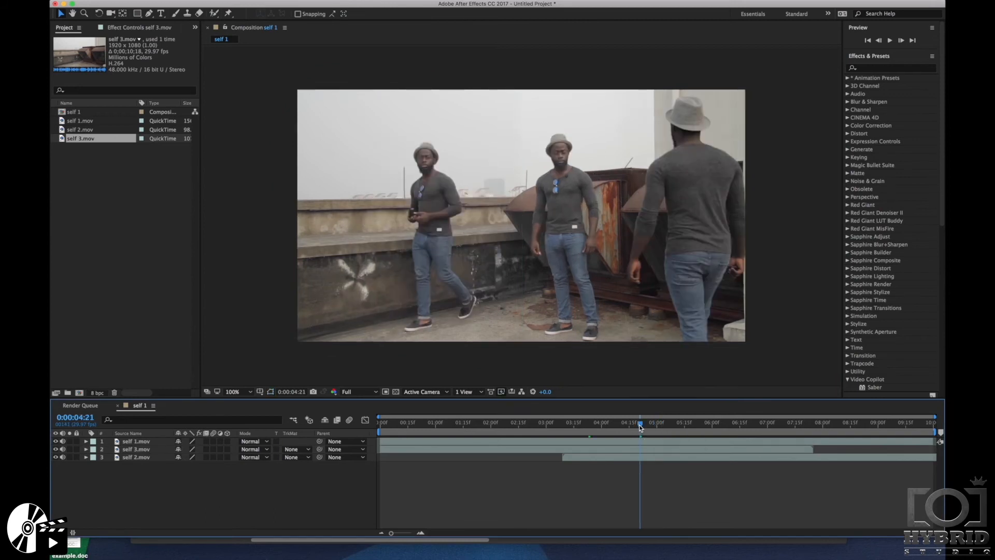
Step: Jump the playhead to an early frame to preview the three-man rooftop shot
click(439, 422)
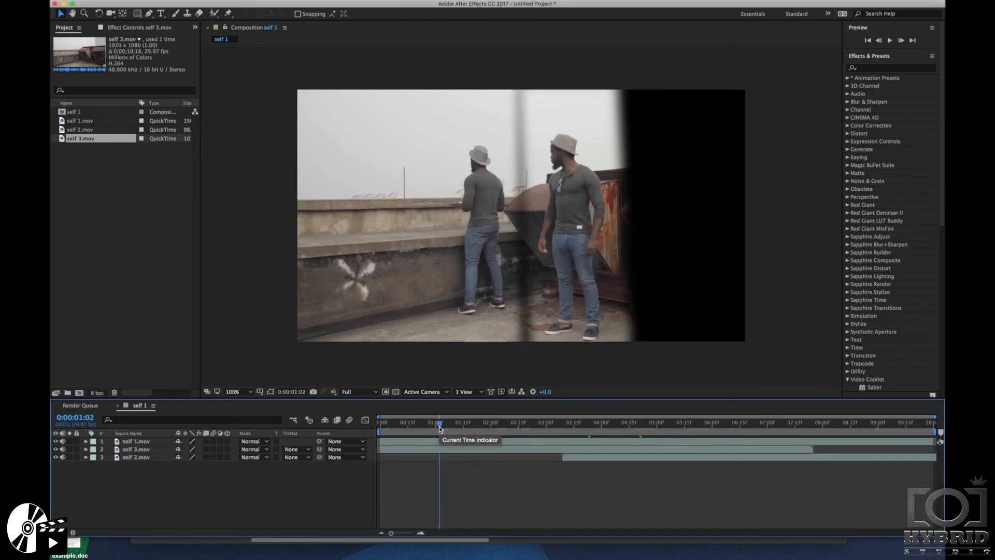
mouse_move(526, 243)
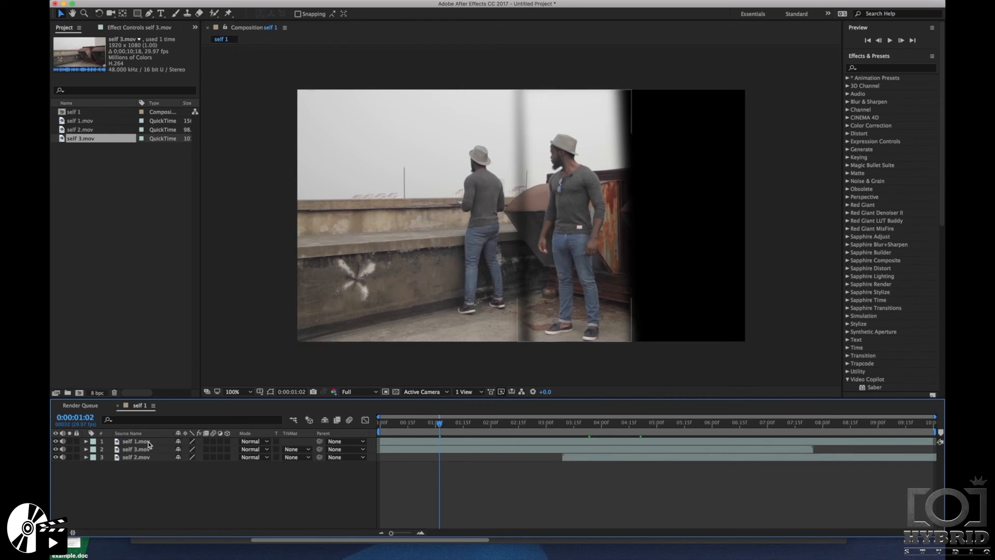
Step: Add another self 1.mov layer at the bottom and twirl open its Masks group
click(135, 442)
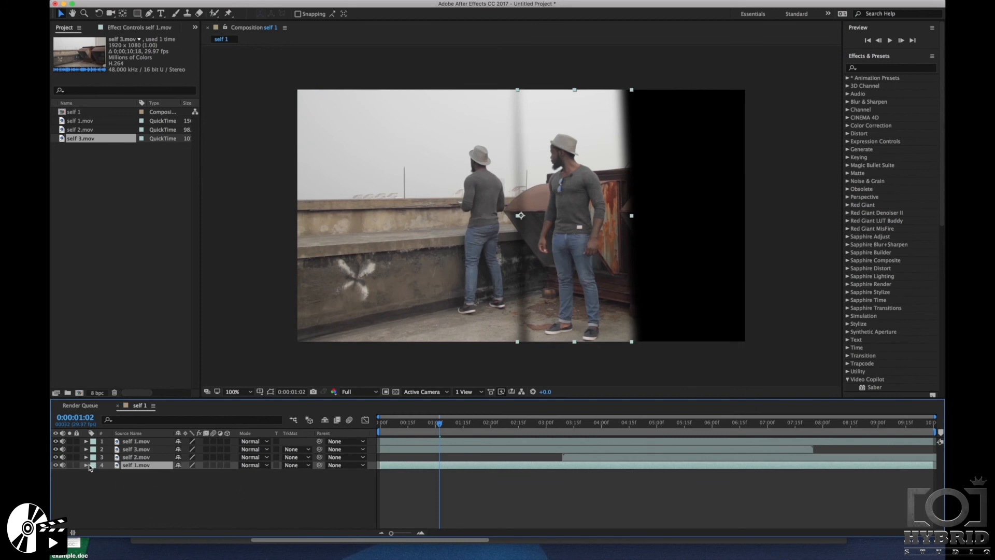
click(86, 464)
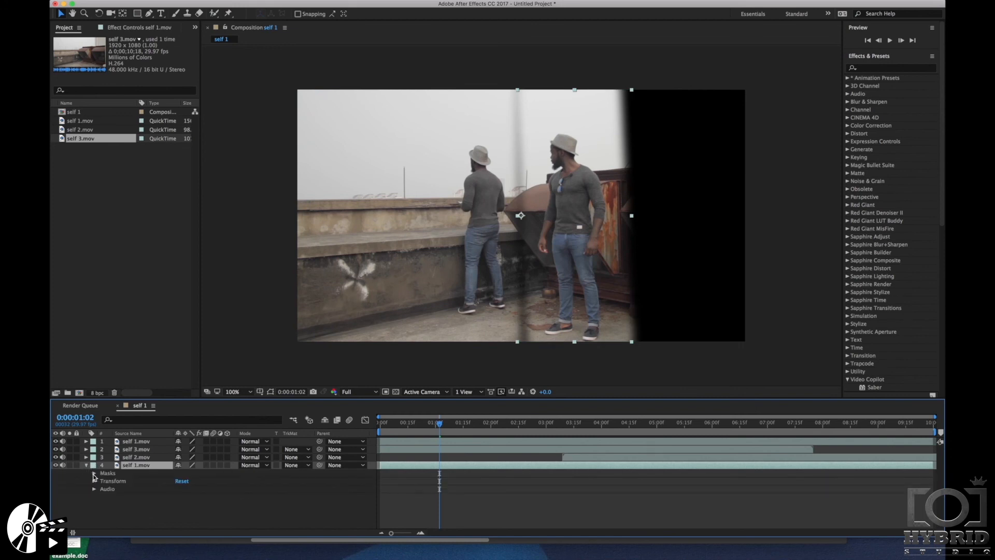
click(95, 472)
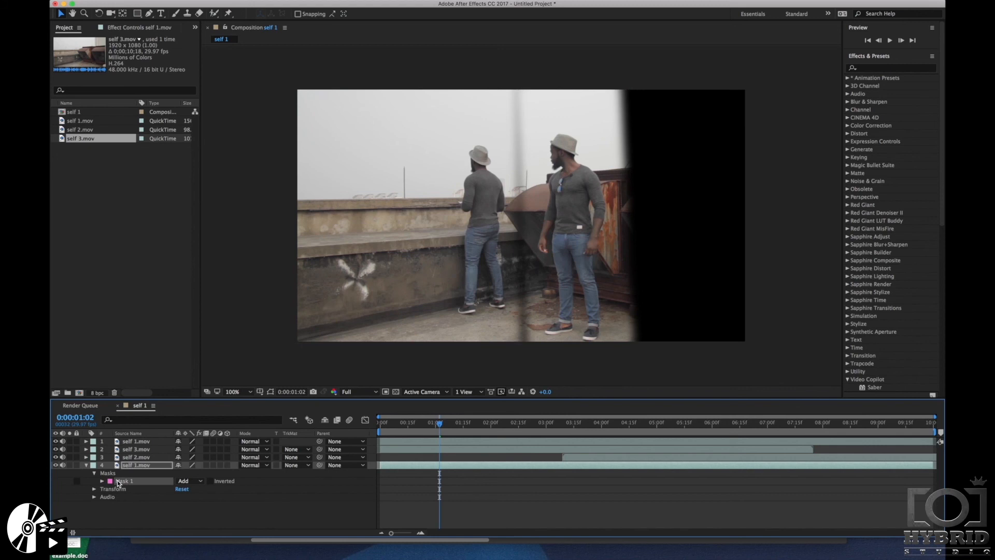